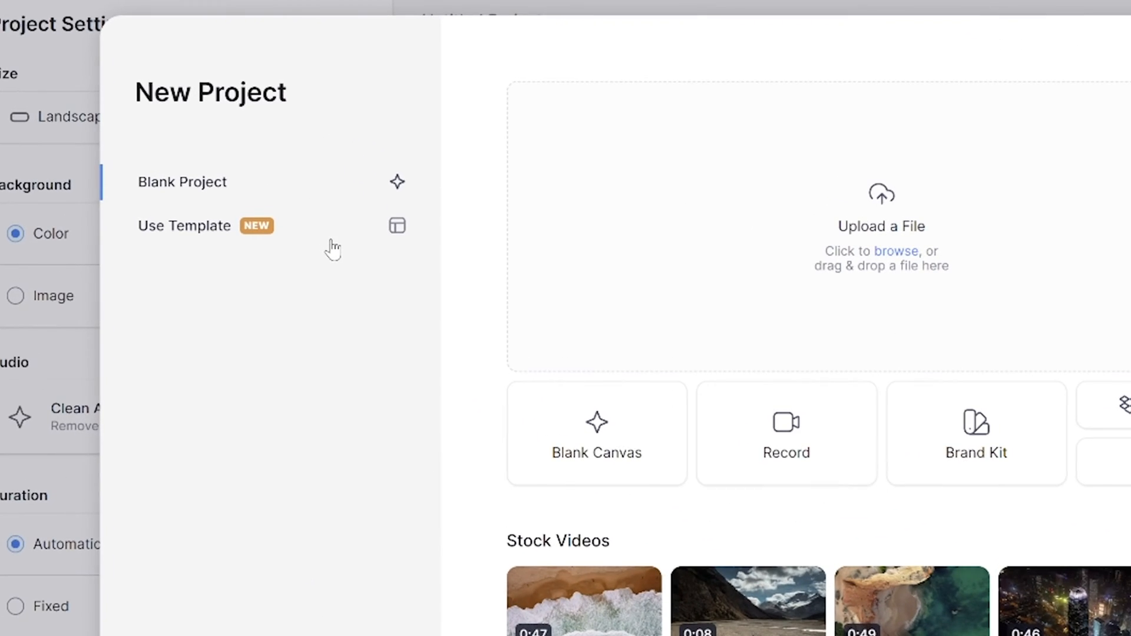
- Filter the template library to landscape podcast templates and preview the Clean Podcast Mock-up Template
left_click(183, 225)
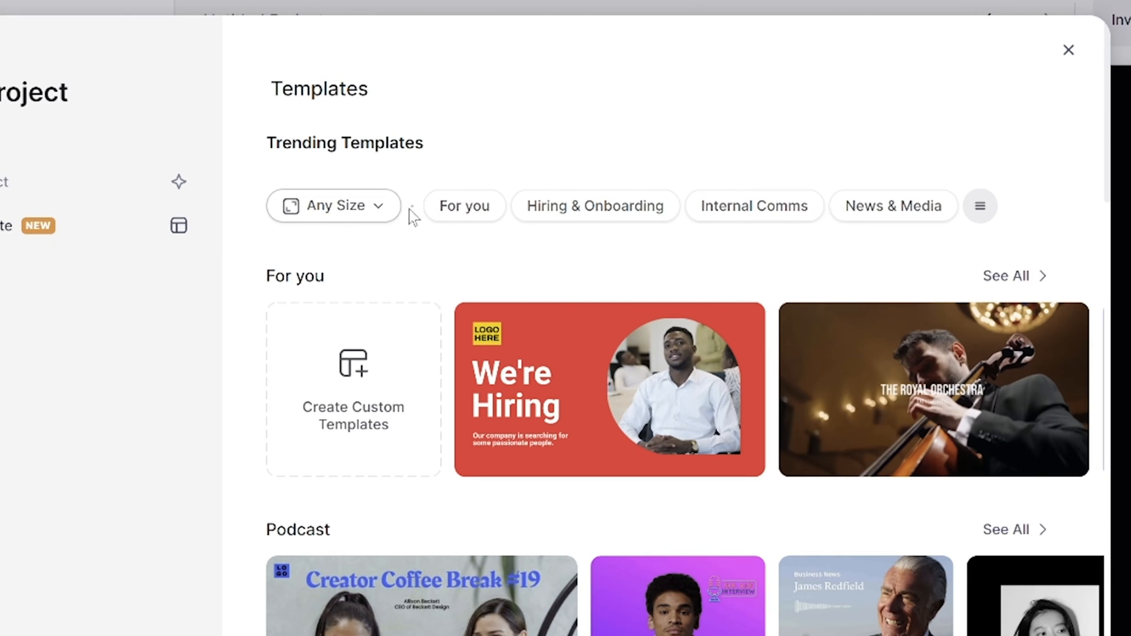
left_click(332, 205)
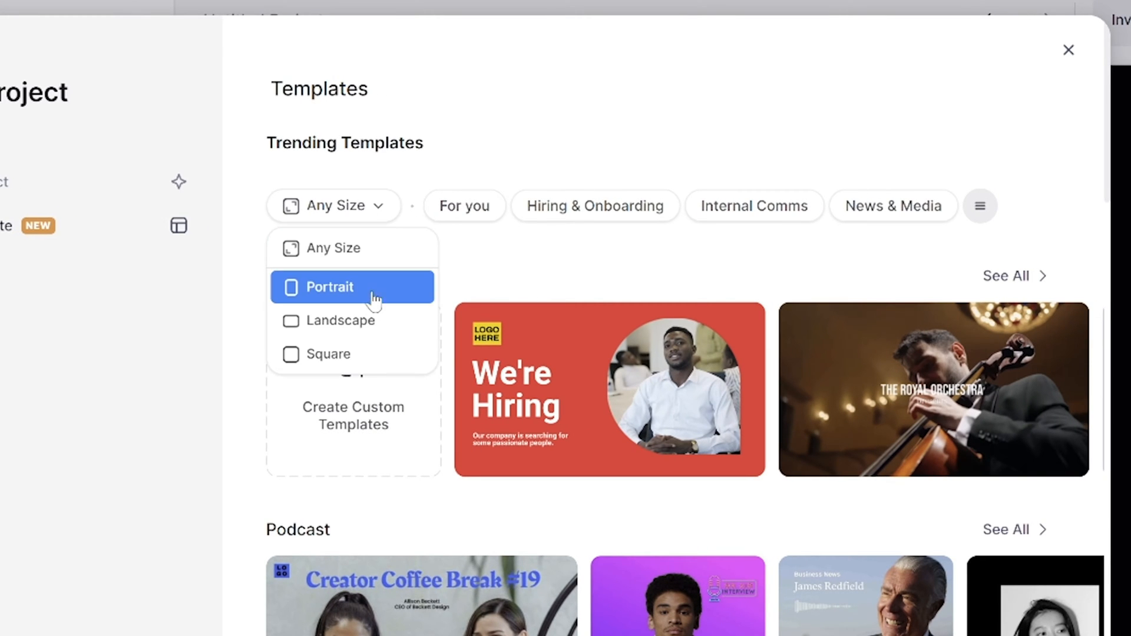
left_click(342, 321)
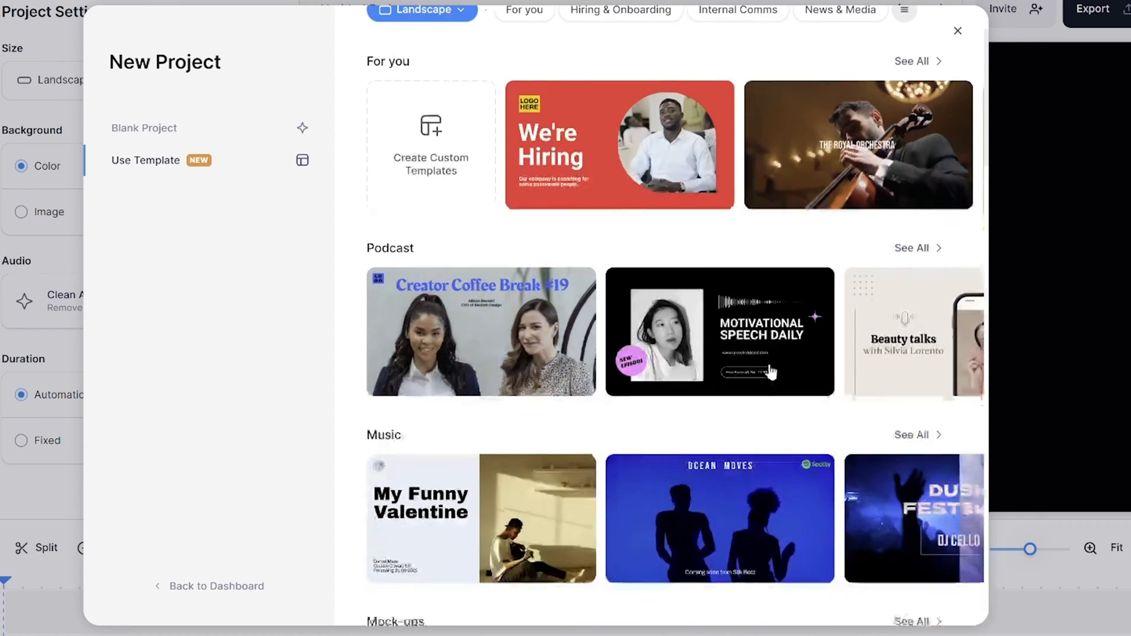
scroll("down", 3)
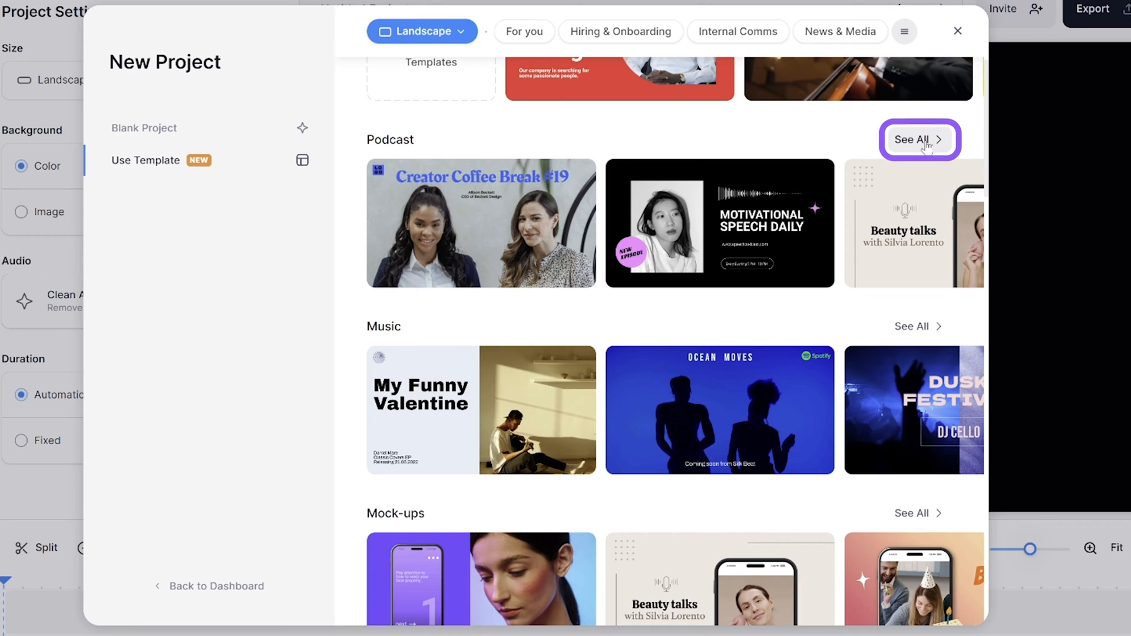
left_click(919, 139)
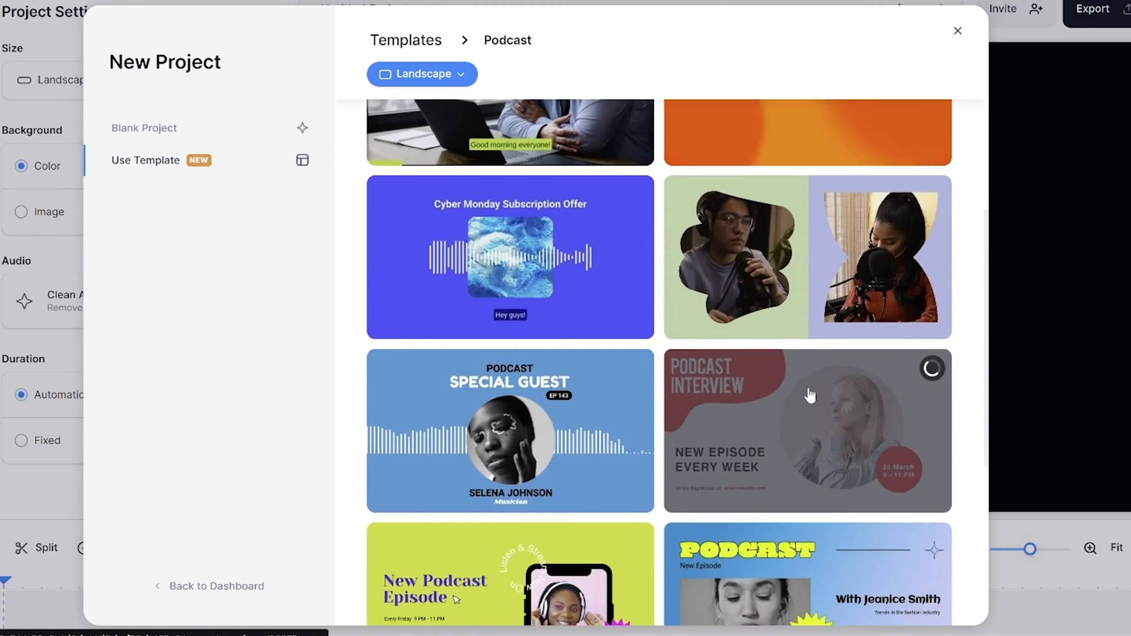
left_click(806, 431)
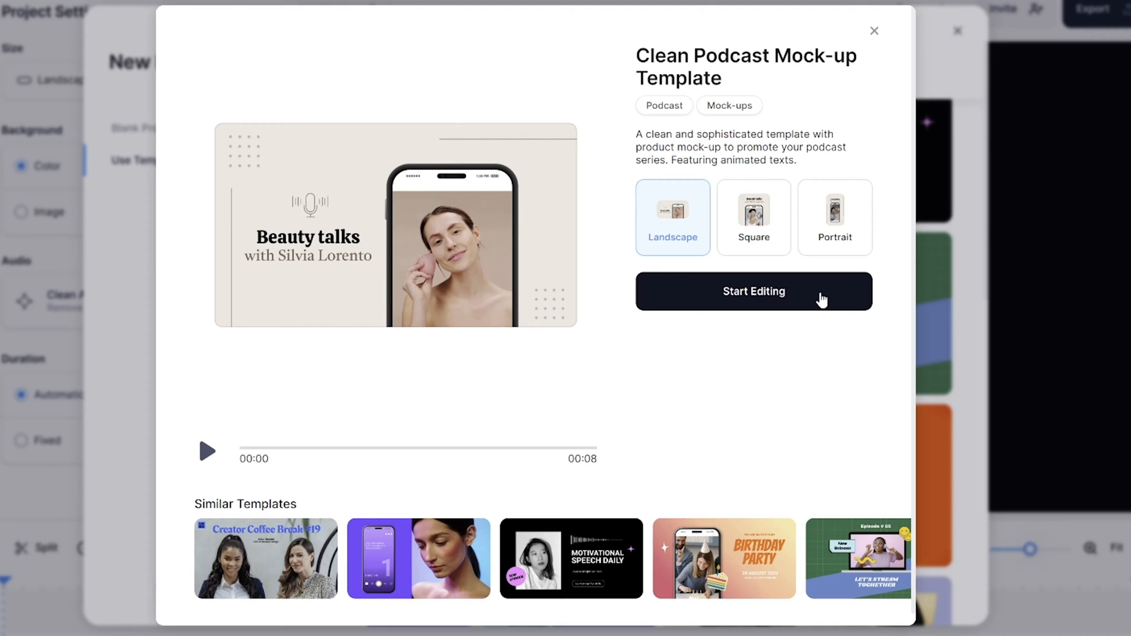
- Start editing the mock-up template and upload the podcast recording into the project
left_click(752, 291)
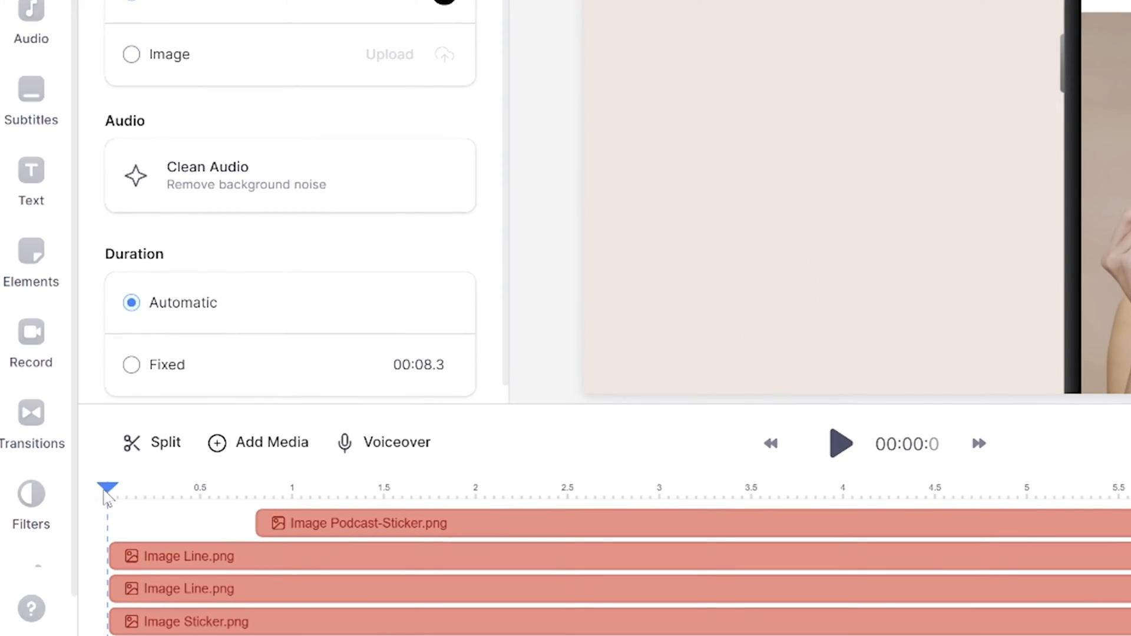
left_click(258, 442)
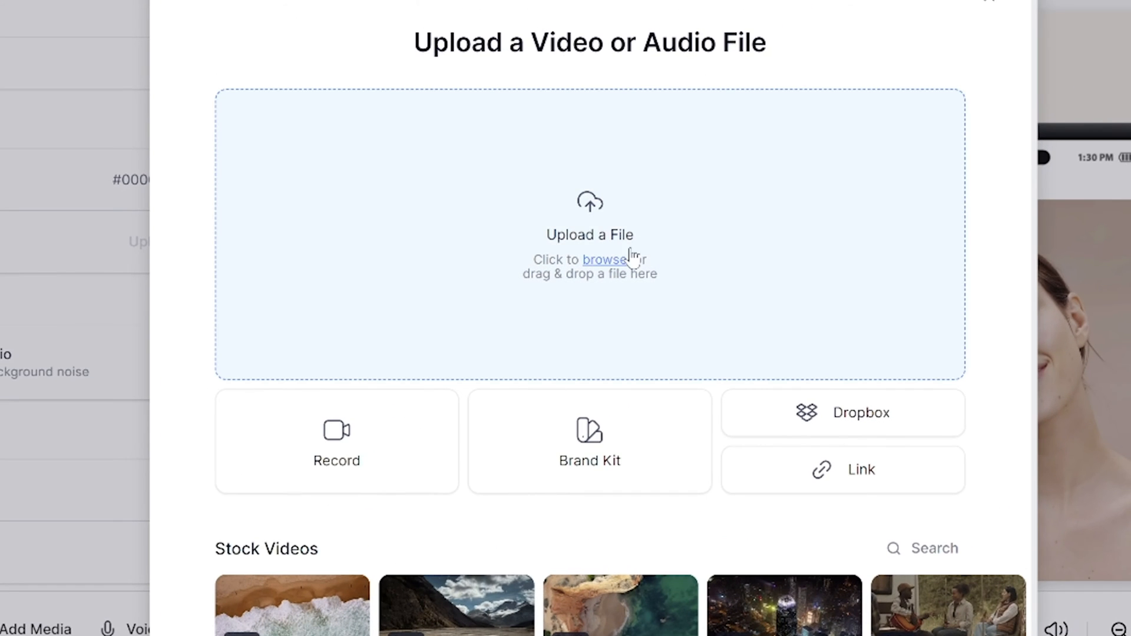
left_click(604, 259)
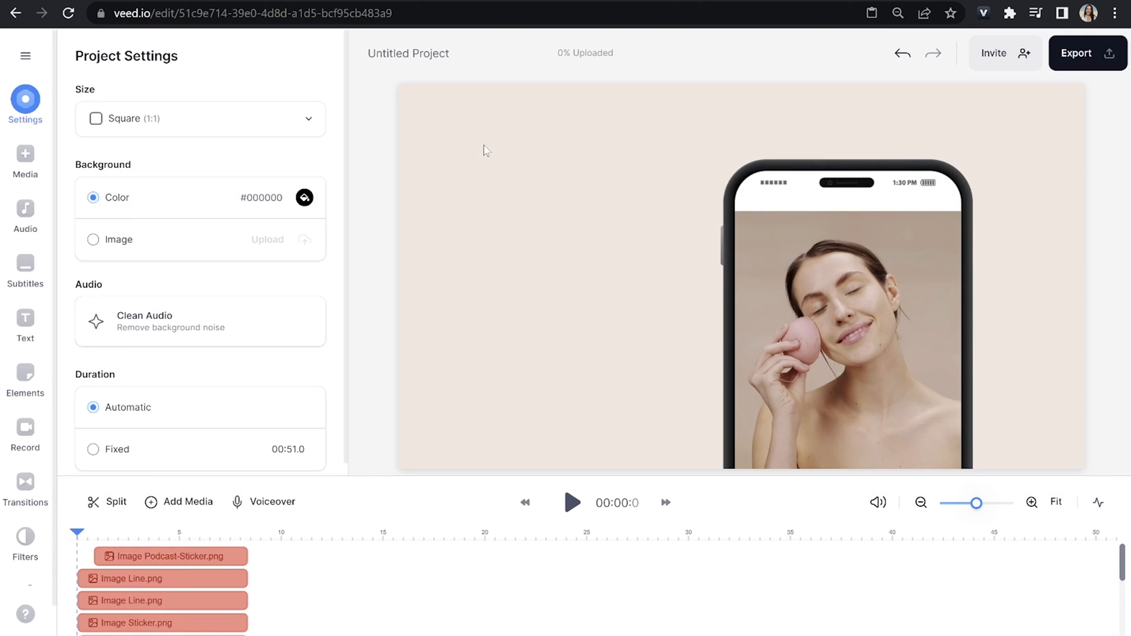
left_click(25, 210)
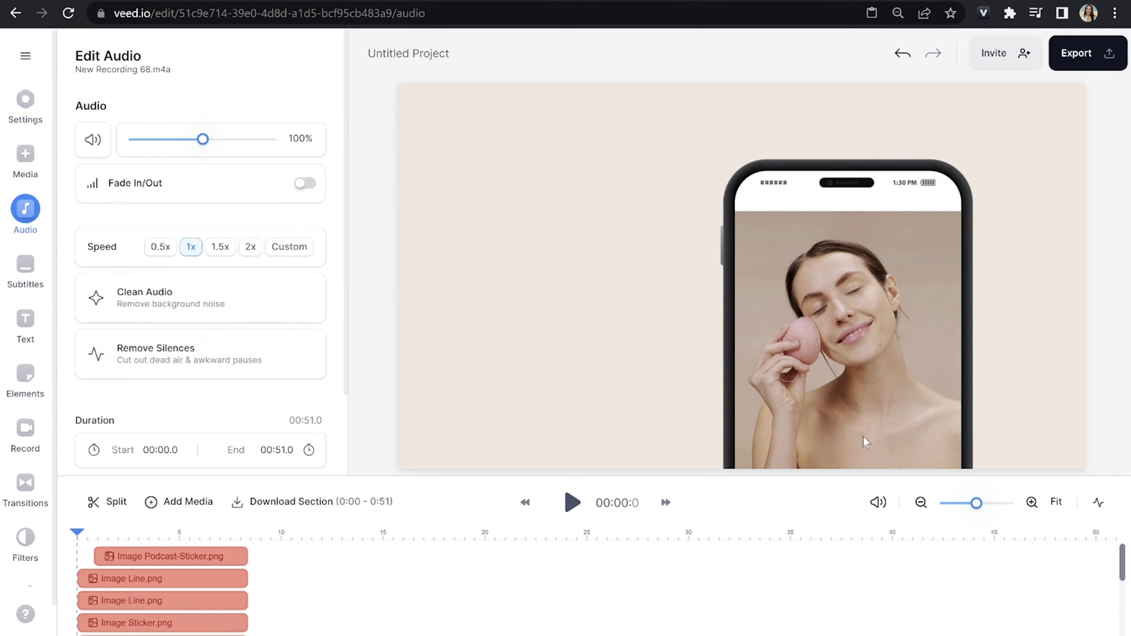
- Delete the template's Smoke Jacket Blues background music track from the timeline
left_click(201, 354)
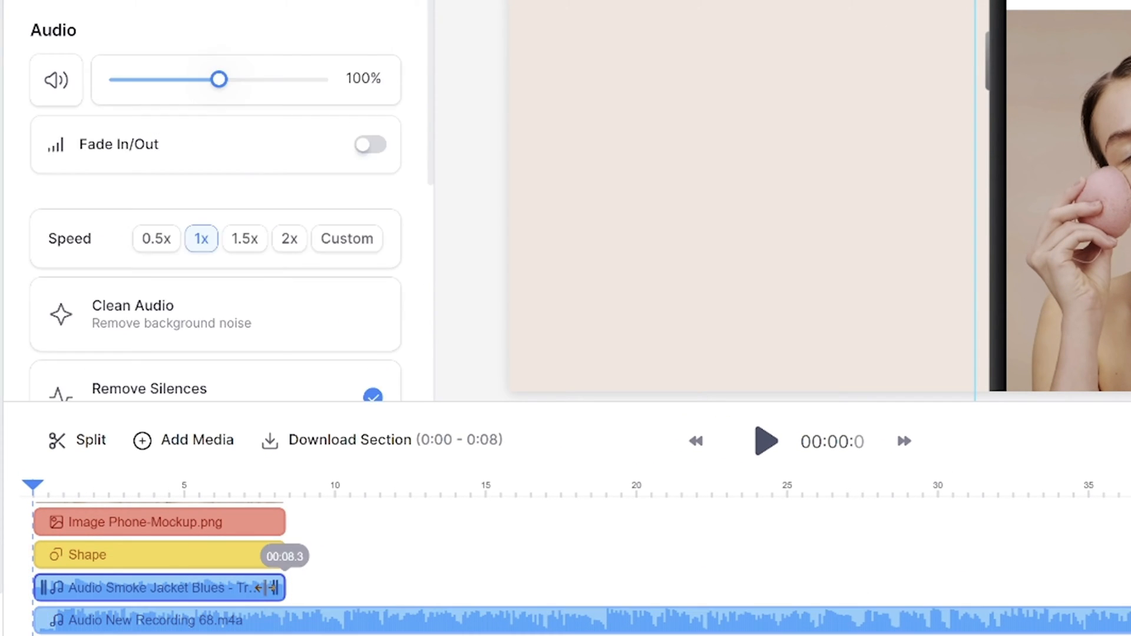
right_click(159, 588)
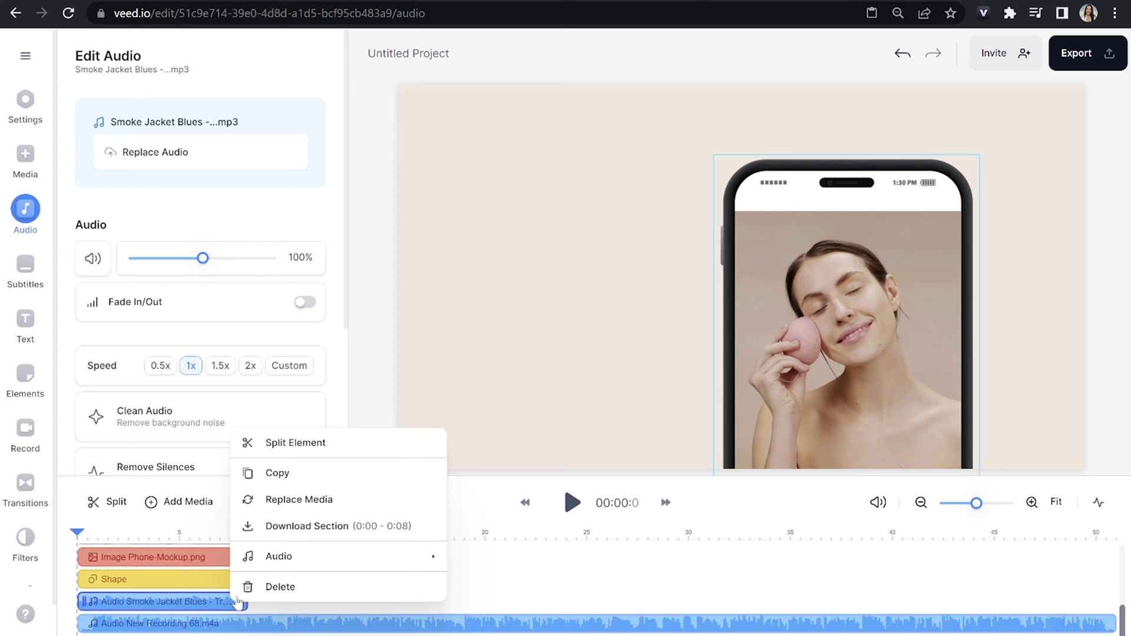
left_click(280, 587)
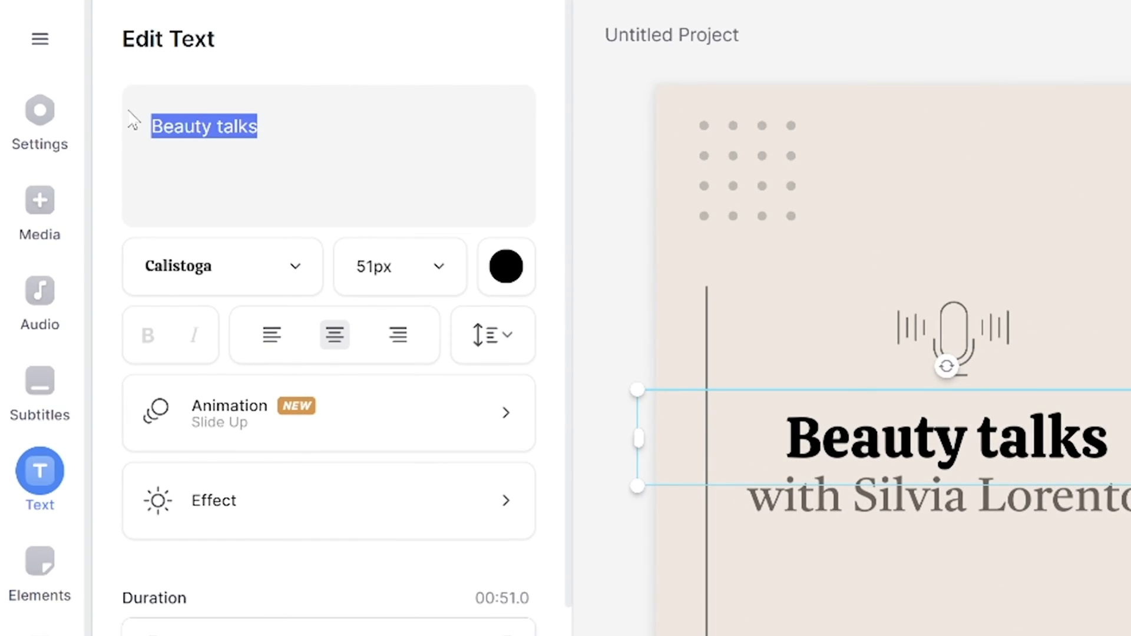
- Retype the headline as 'Travel Talks' and select the line beneath it for editing
type("Travel Talks")
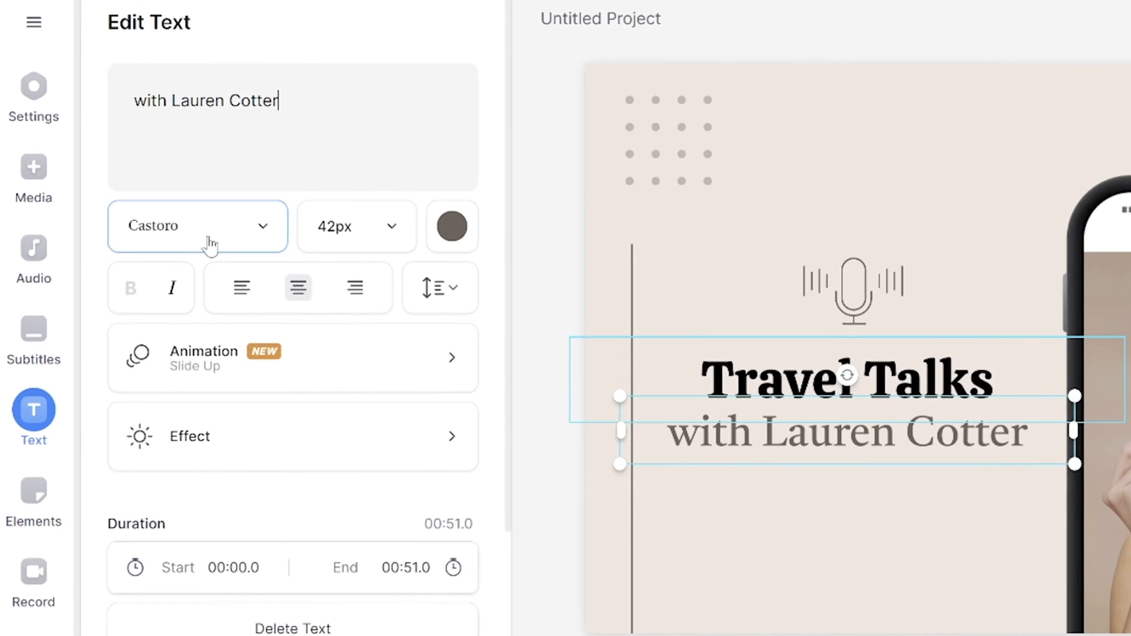
left_click(356, 226)
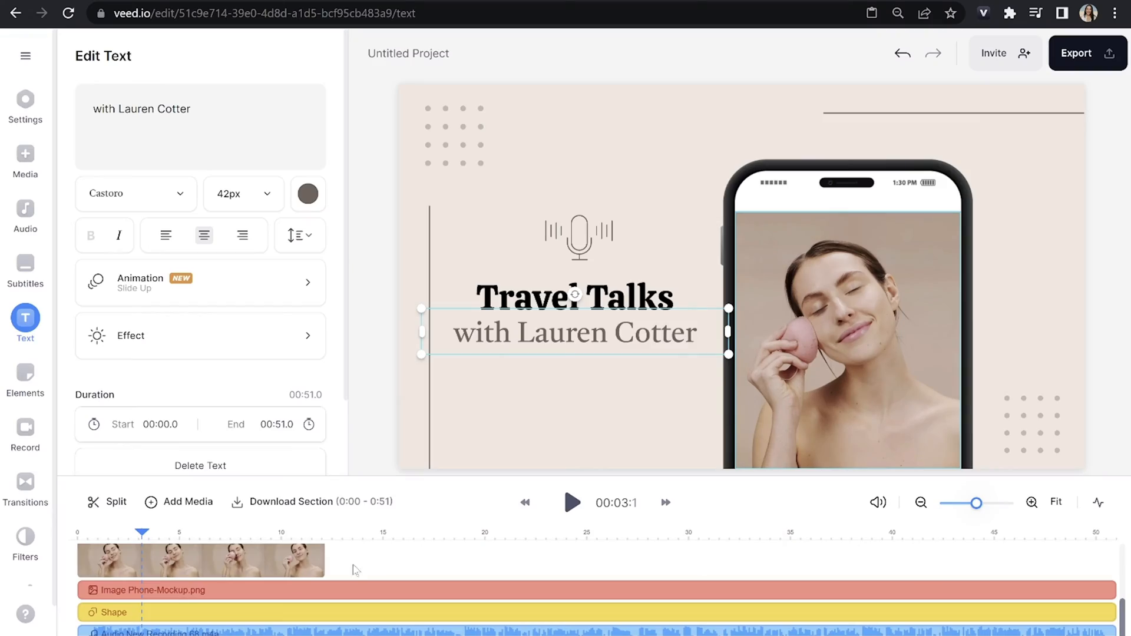
- Replace the woman's portrait with the uploaded Stockholm.png photo inside the phone frame
right_click(201, 558)
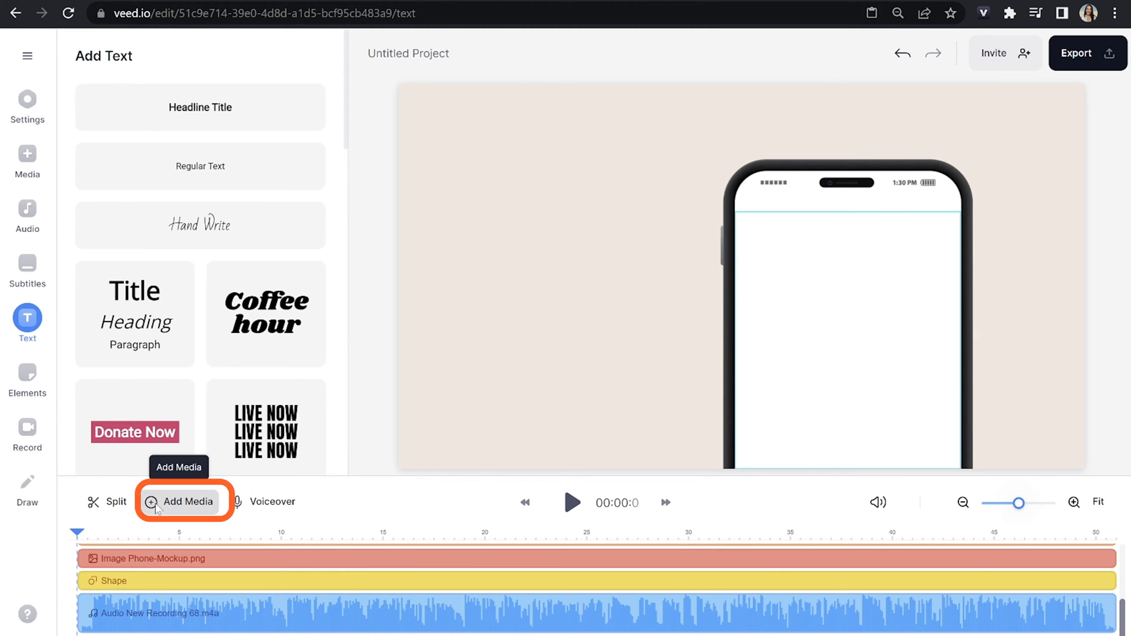
left_click(184, 501)
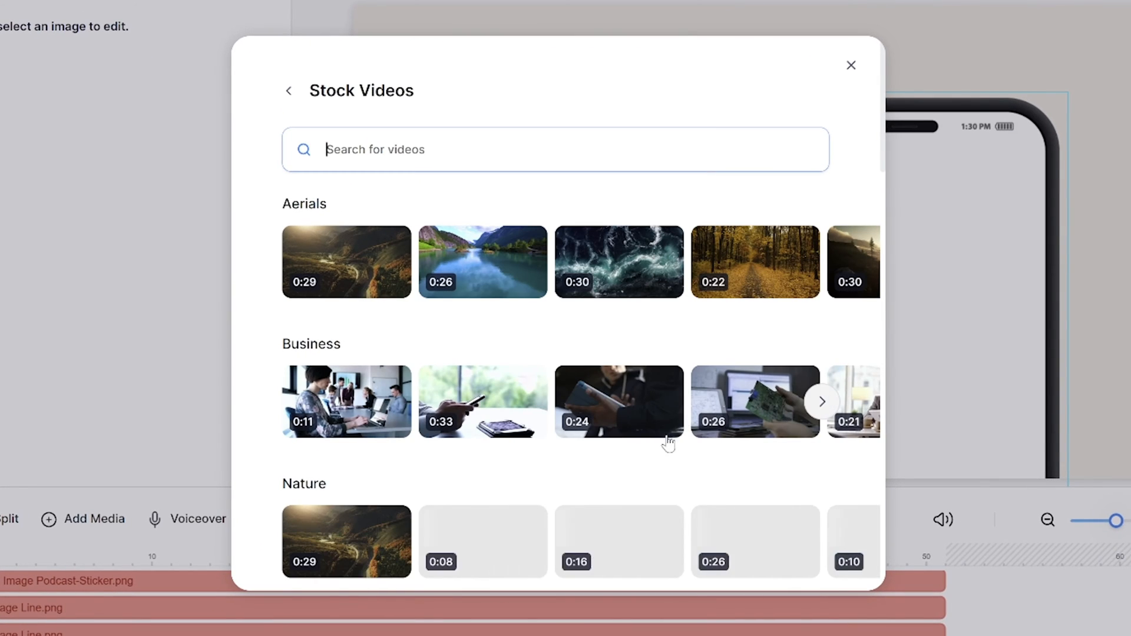
scroll("down", 3)
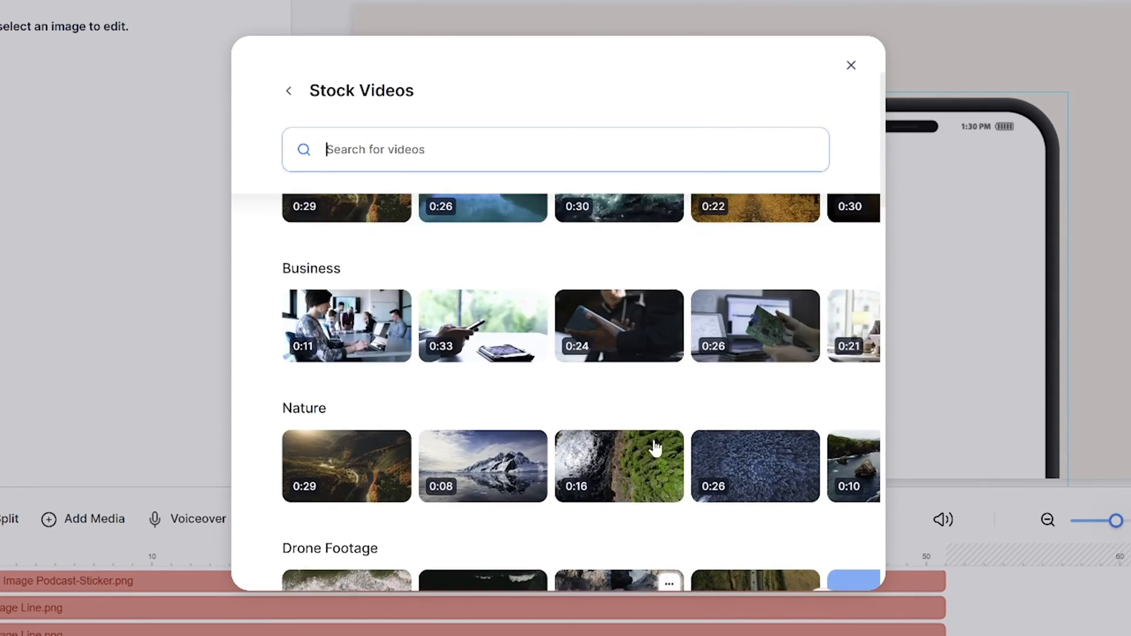
left_click(287, 91)
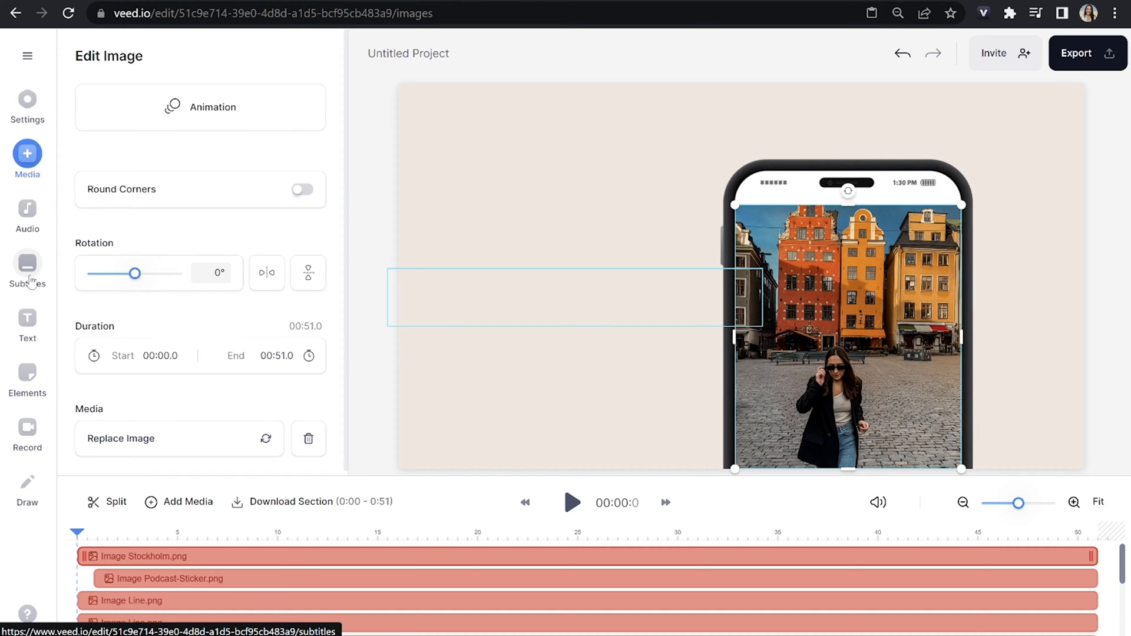
- Auto-generate subtitles from the podcast audio track
left_click(27, 271)
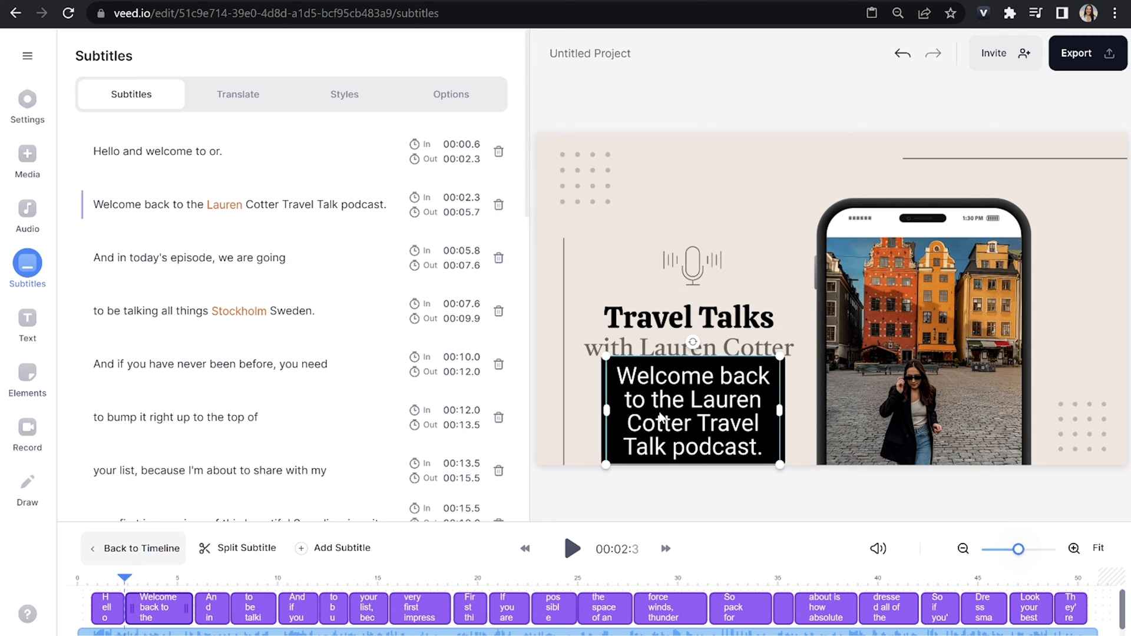
- Style the subtitles in Bebas Neue at 36px with light pink text and effect colours
left_click(344, 94)
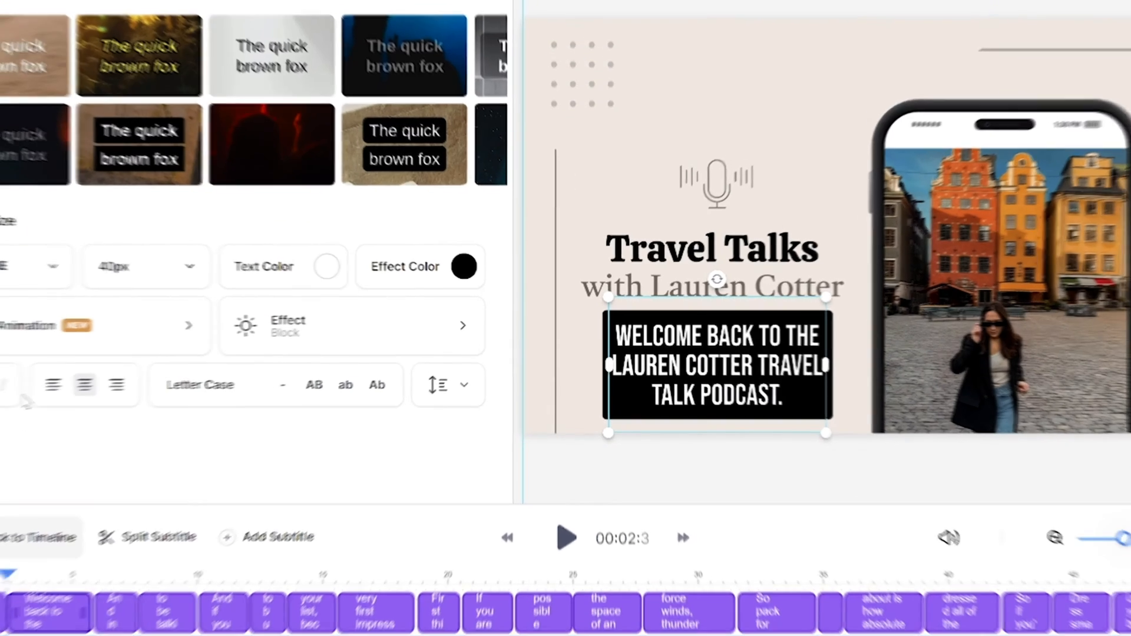
left_click(323, 281)
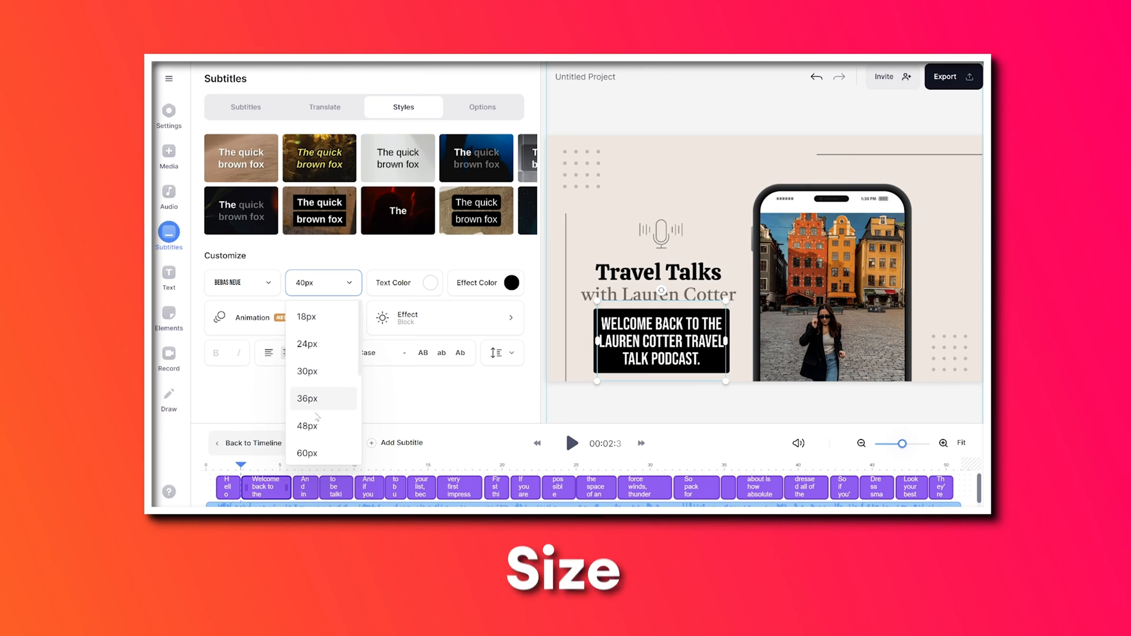
left_click(429, 282)
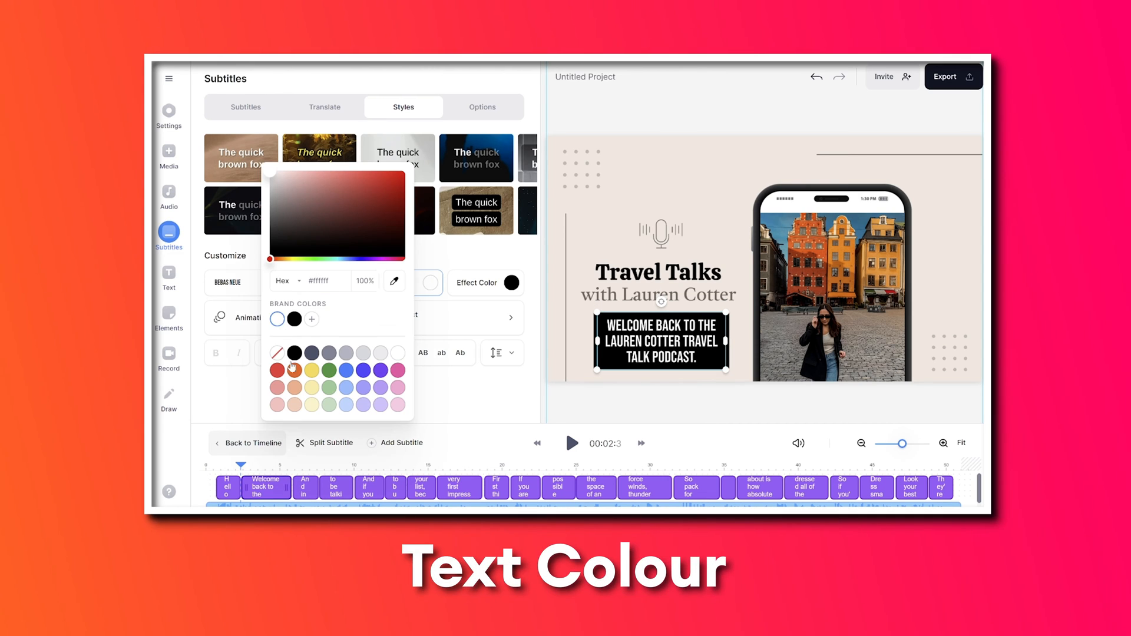
left_click(513, 282)
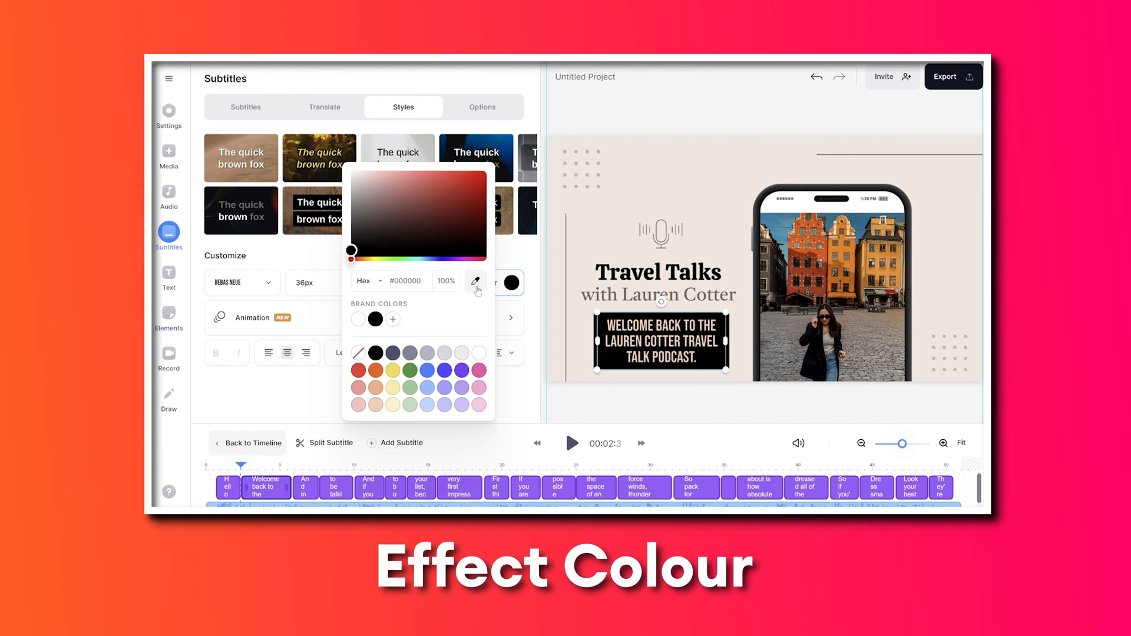
- Give the subtitles the Karaoke animation and a Rounded BG effect
left_click(252, 317)
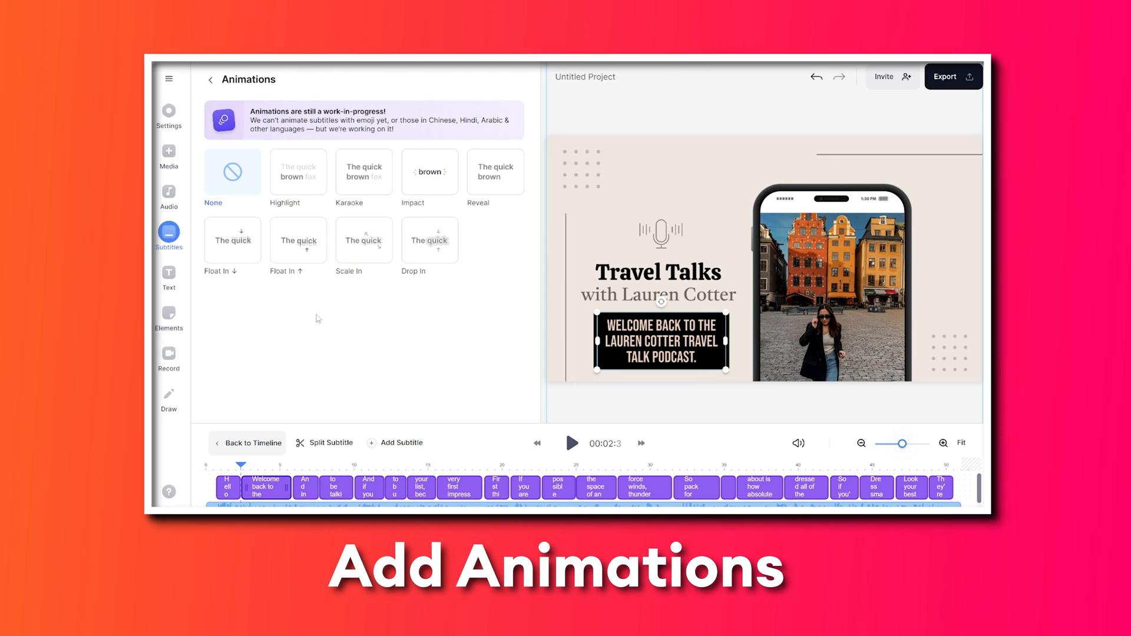
left_click(573, 443)
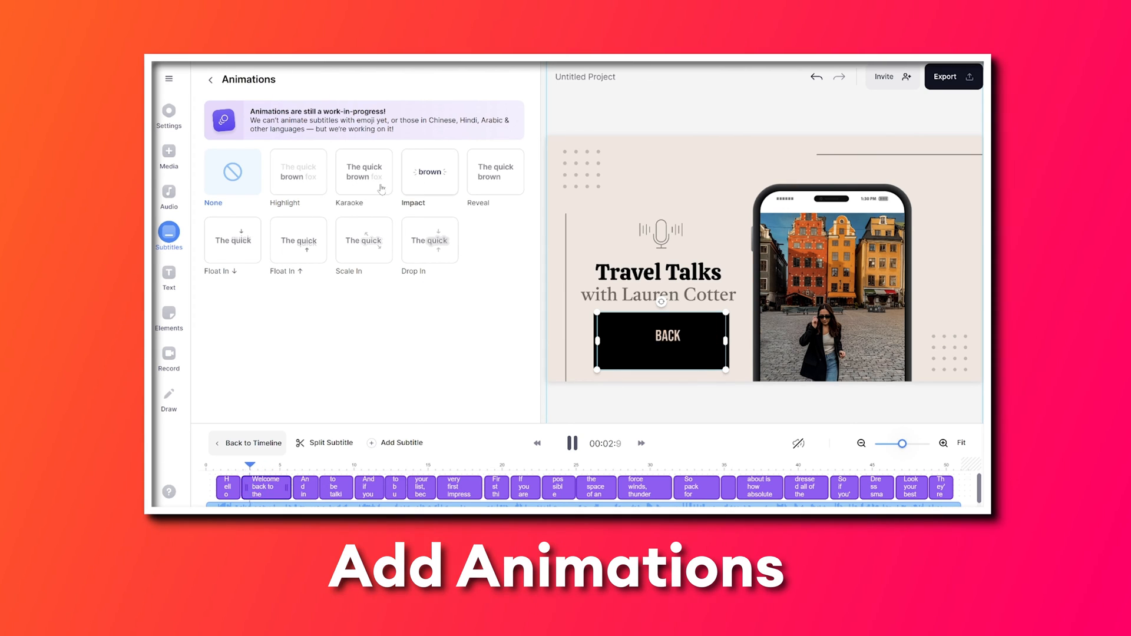
left_click(364, 172)
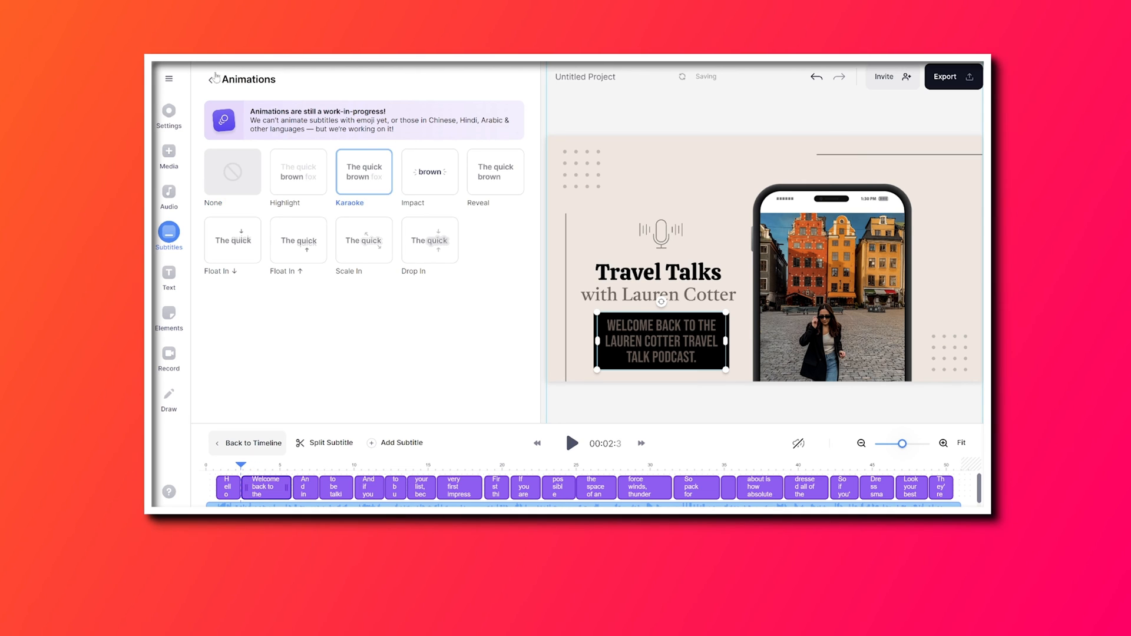
left_click(209, 79)
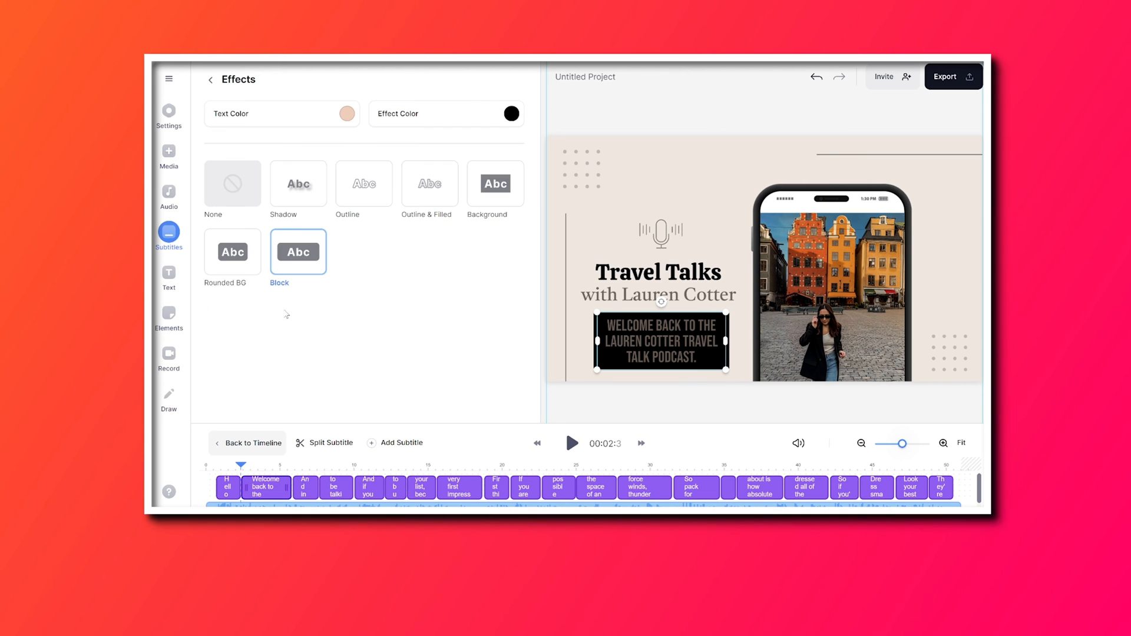
left_click(210, 79)
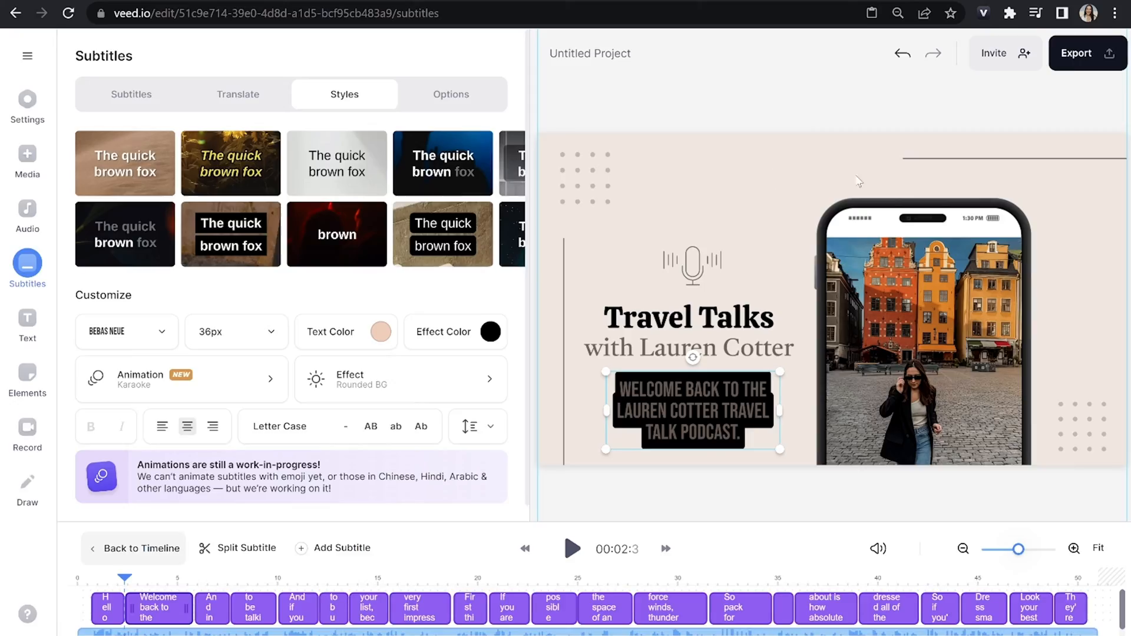
- Export the finished video and download it from the share page
left_click(1075, 53)
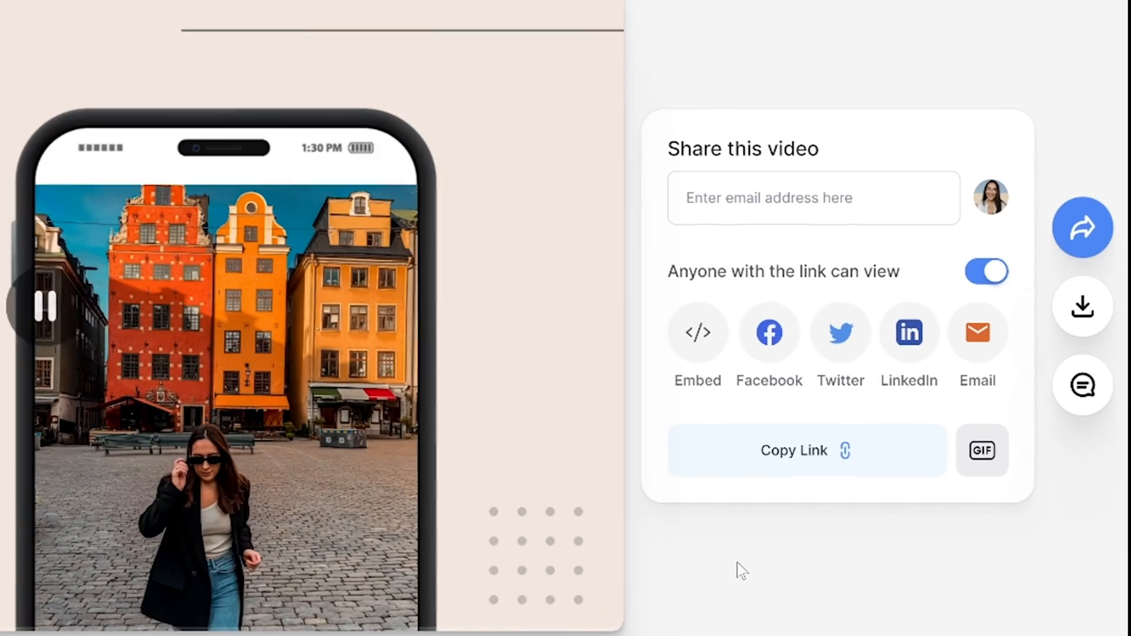
left_click(1082, 306)
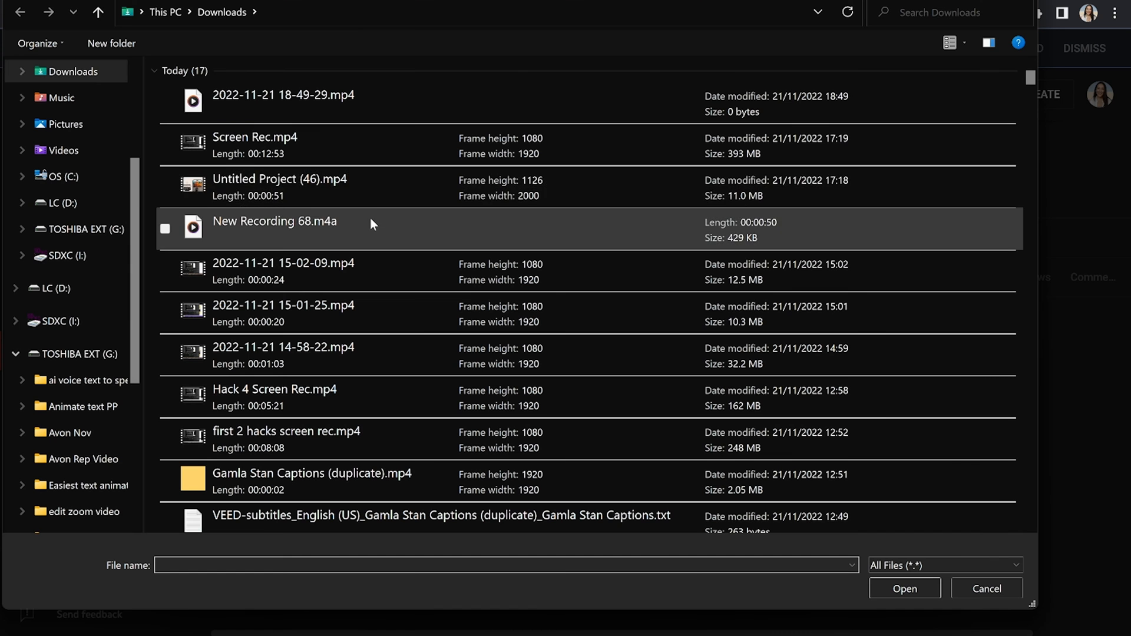
- Upload Untitled Project (46).mp4, title it 'Travel Talks with Lauren Cotter', and continue to Visibility
left_click(985, 589)
type("Travel Talks with")
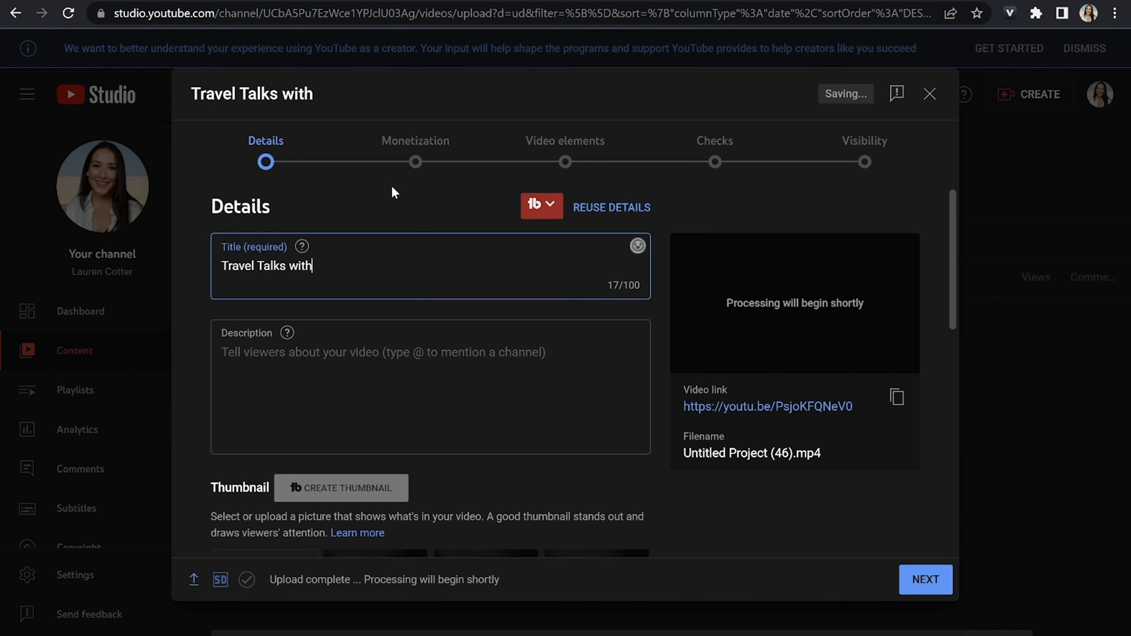
type("Lauren Cotter")
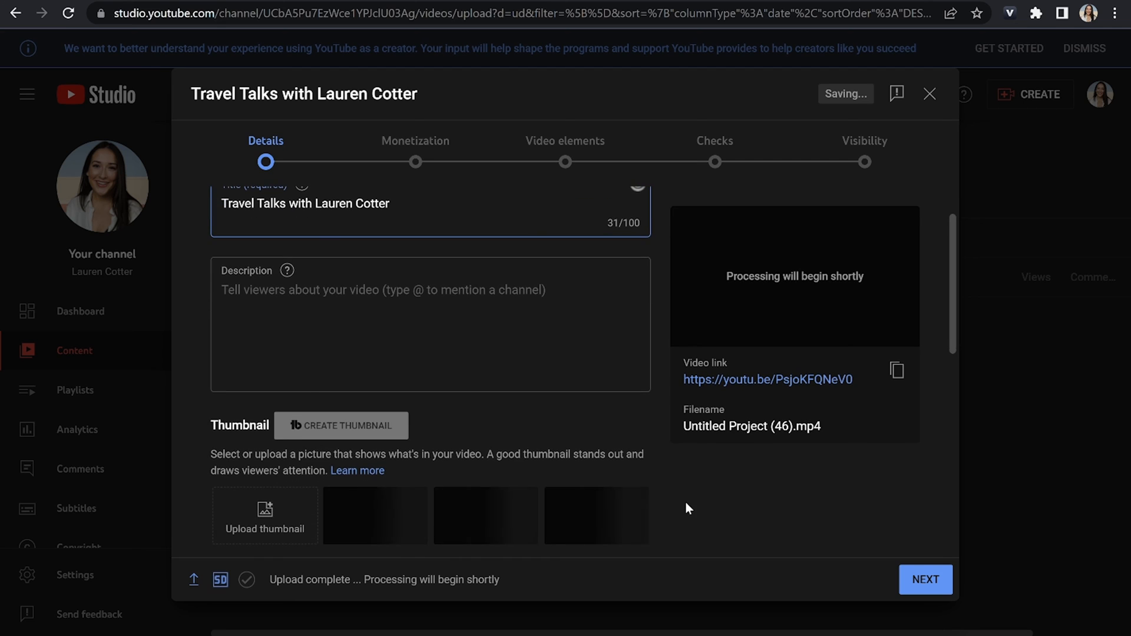
left_click(926, 579)
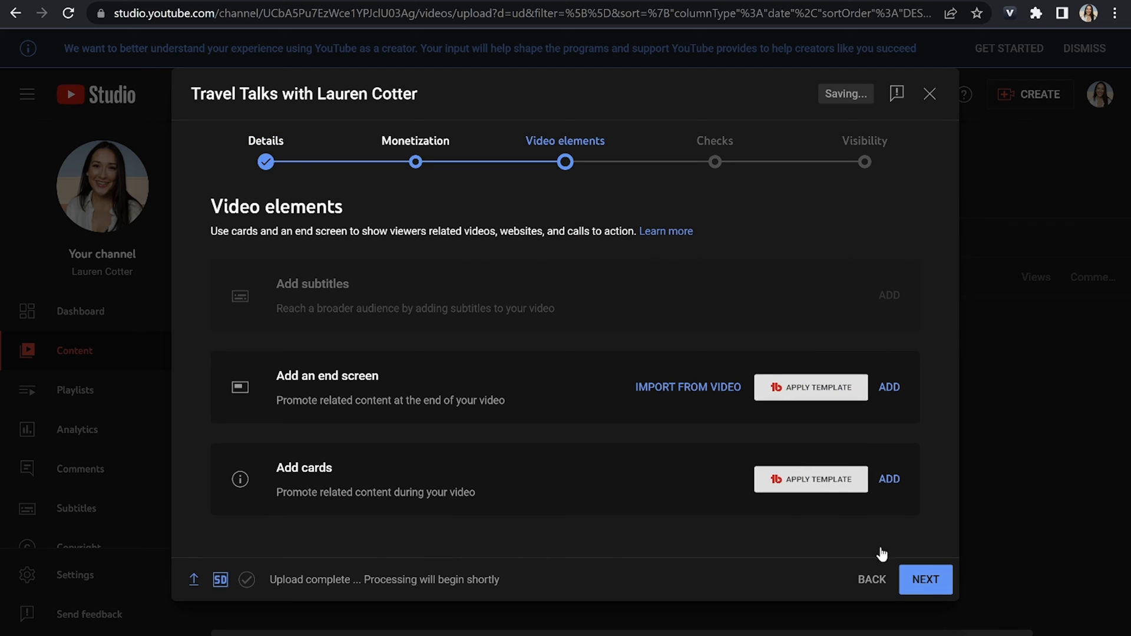
mouse_move(831, 580)
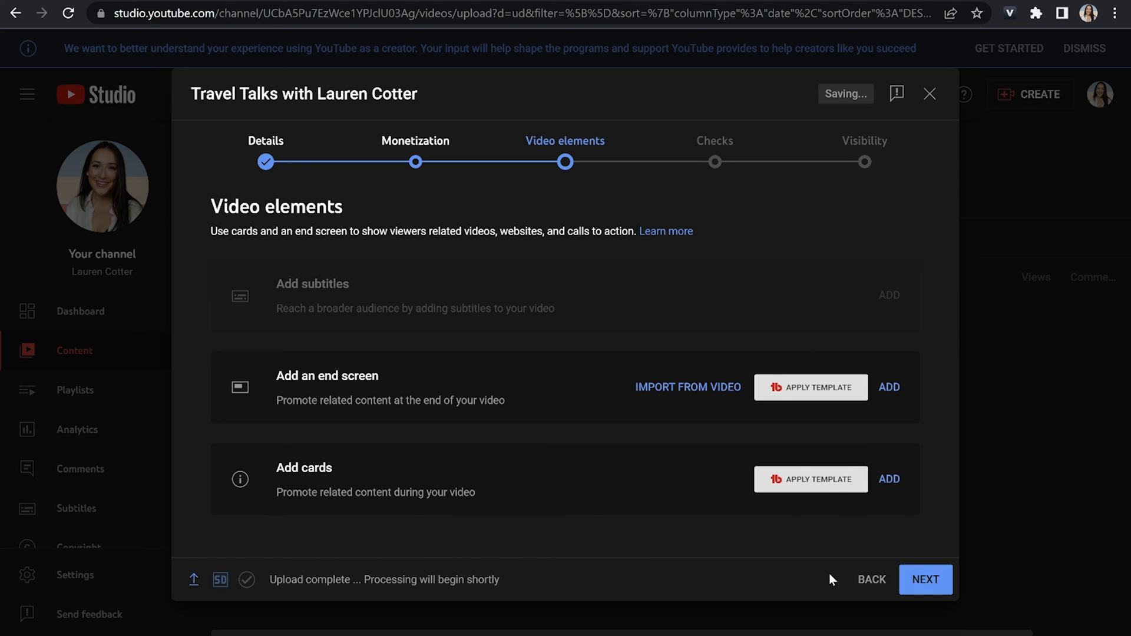
left_click(926, 579)
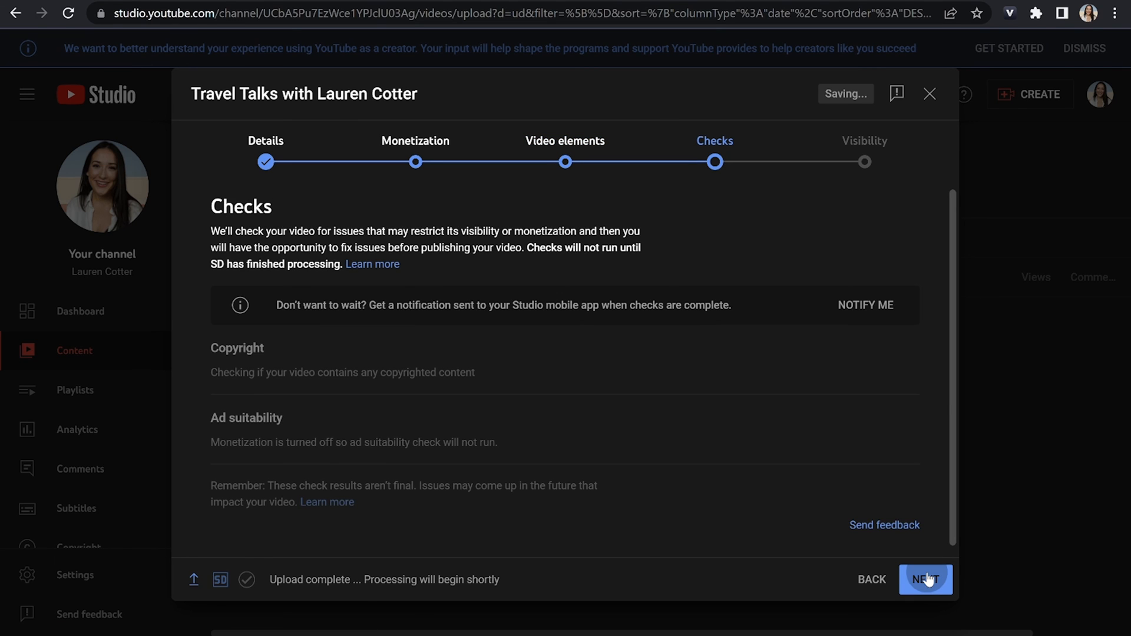
left_click(926, 580)
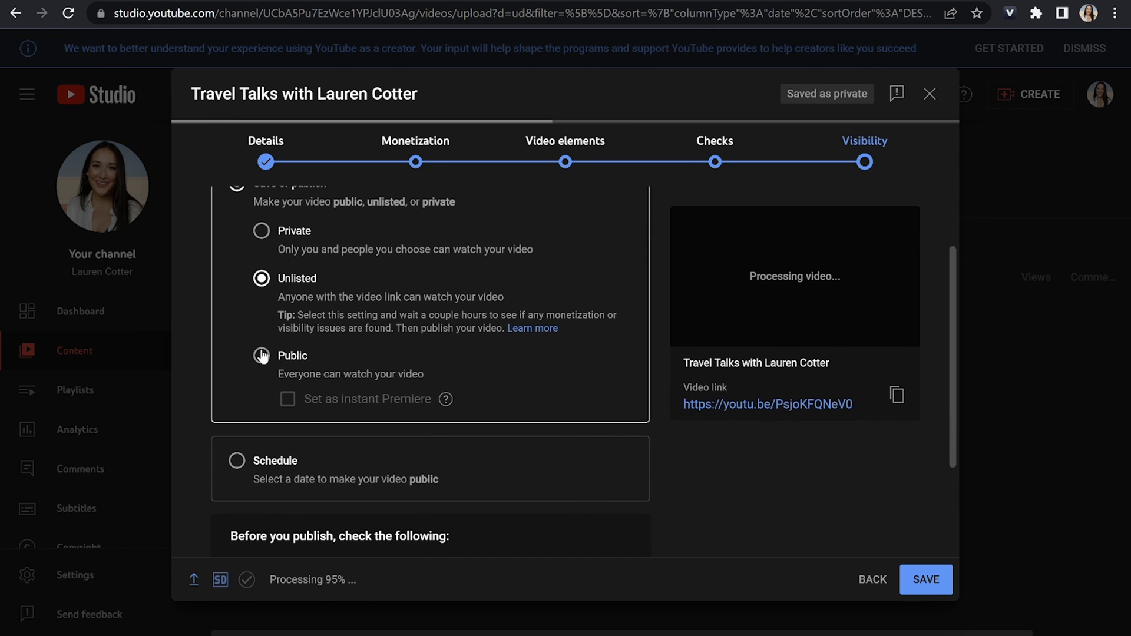